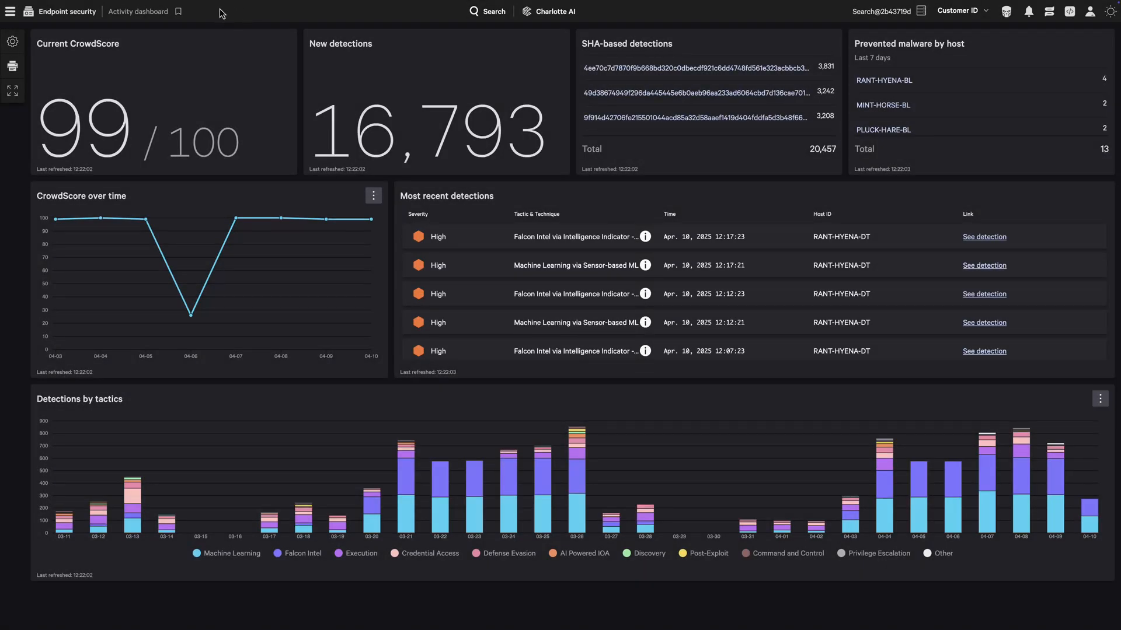
Step: Go to Next-Gen SIEM Data onboarding to view the 287 data connections
left_click(8, 11)
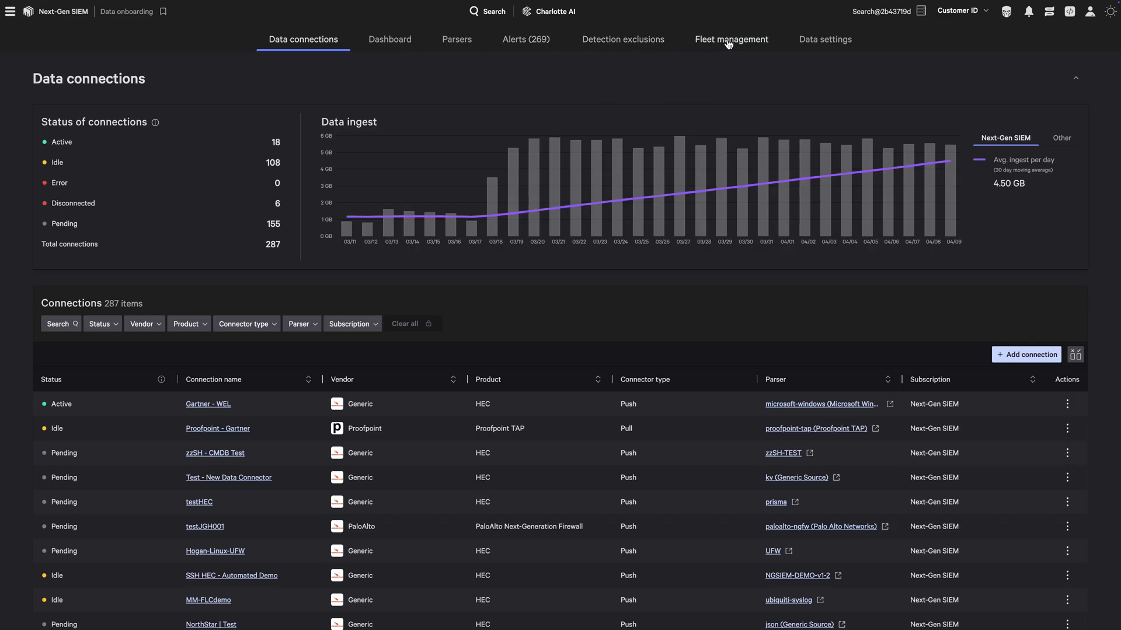
Step: Review the 14 LogScale collectors in Fleet management and show the collector install curl command
left_click(731, 39)
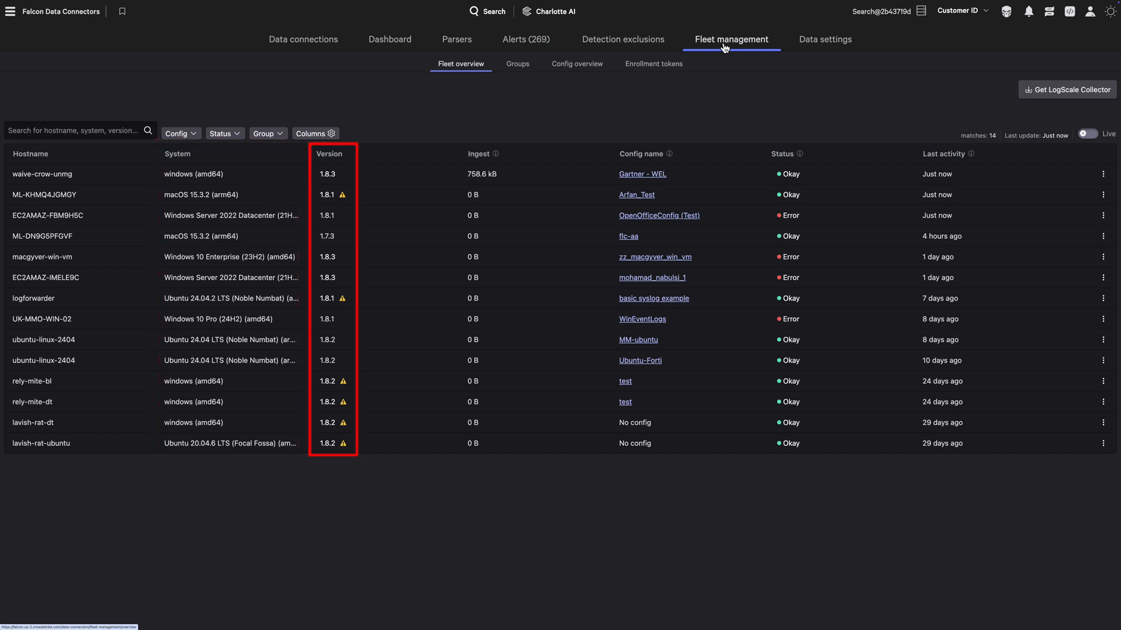
left_click(1066, 89)
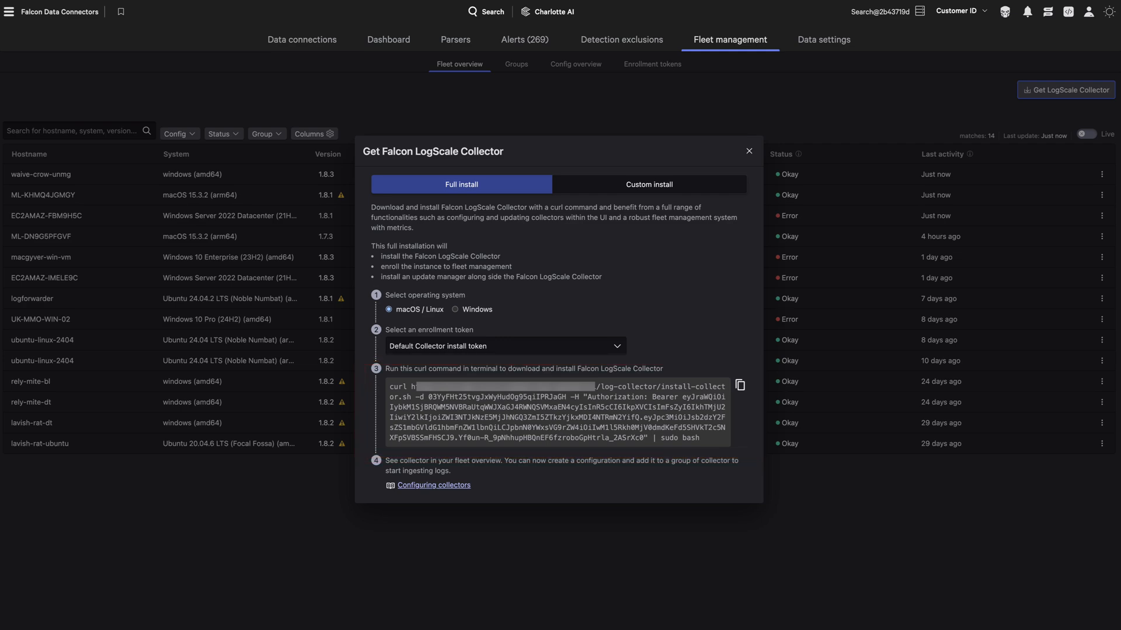
left_click(652, 63)
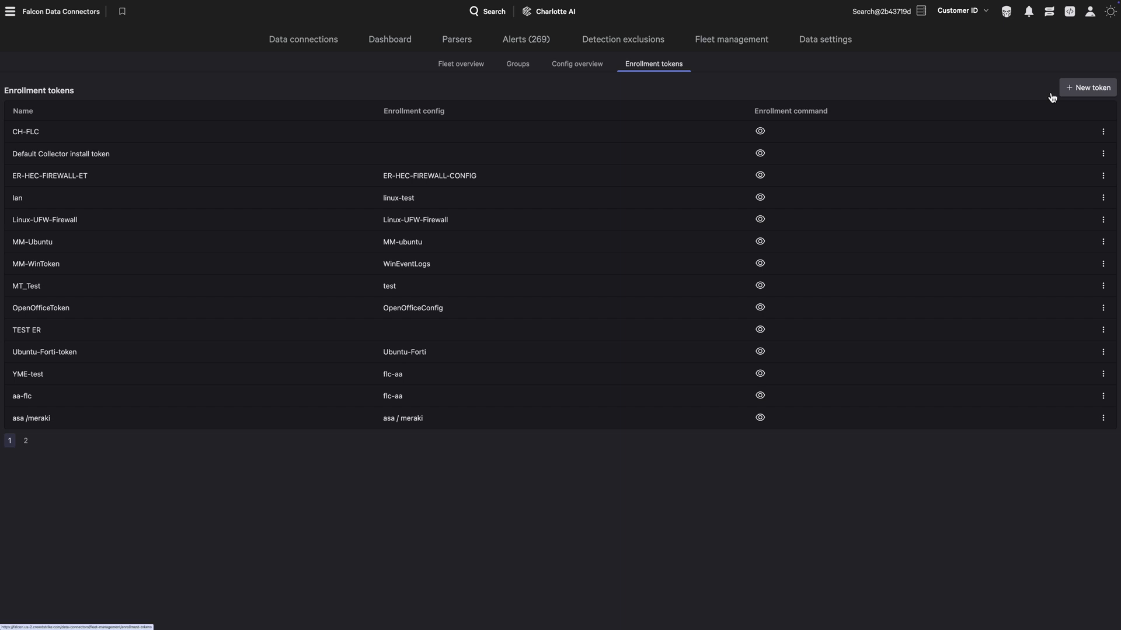
mouse_move(554, 68)
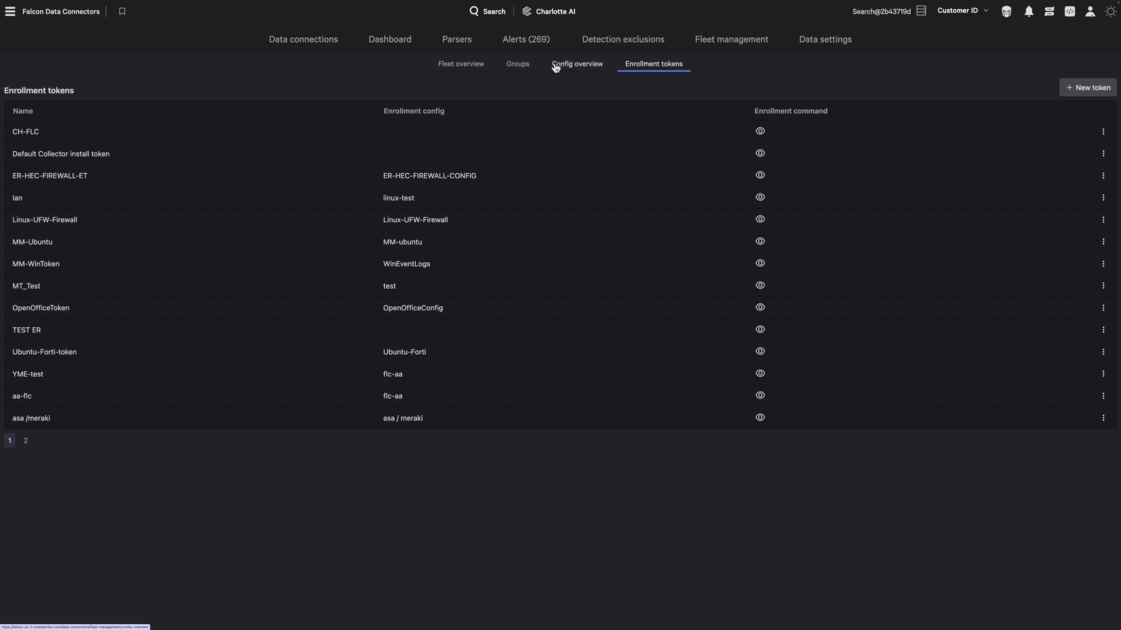
Step: Show the five collector groups with their counts, configs and hostname filters
left_click(517, 64)
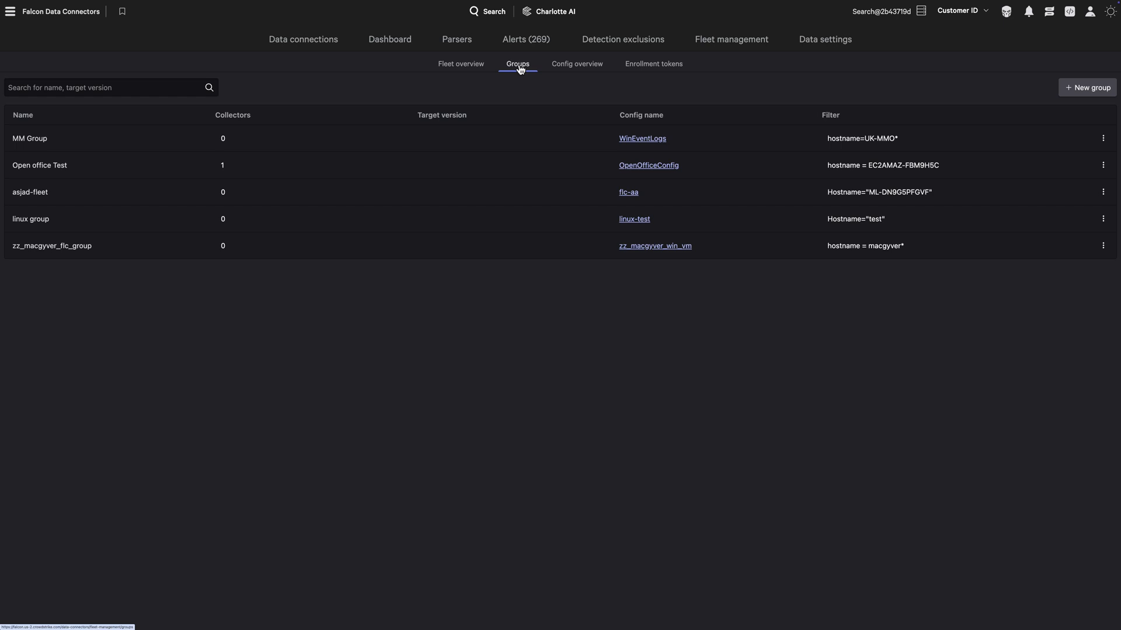
mouse_move(566, 73)
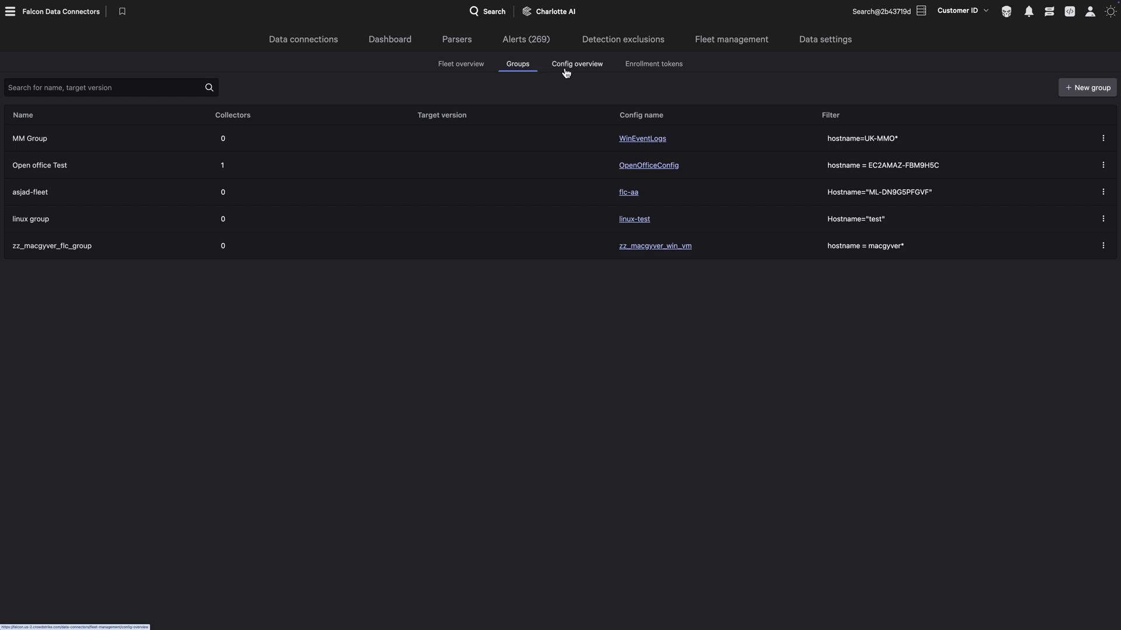
Step: Open the Ubuntu-Forti config settings from Config overview in the draft editor
left_click(577, 64)
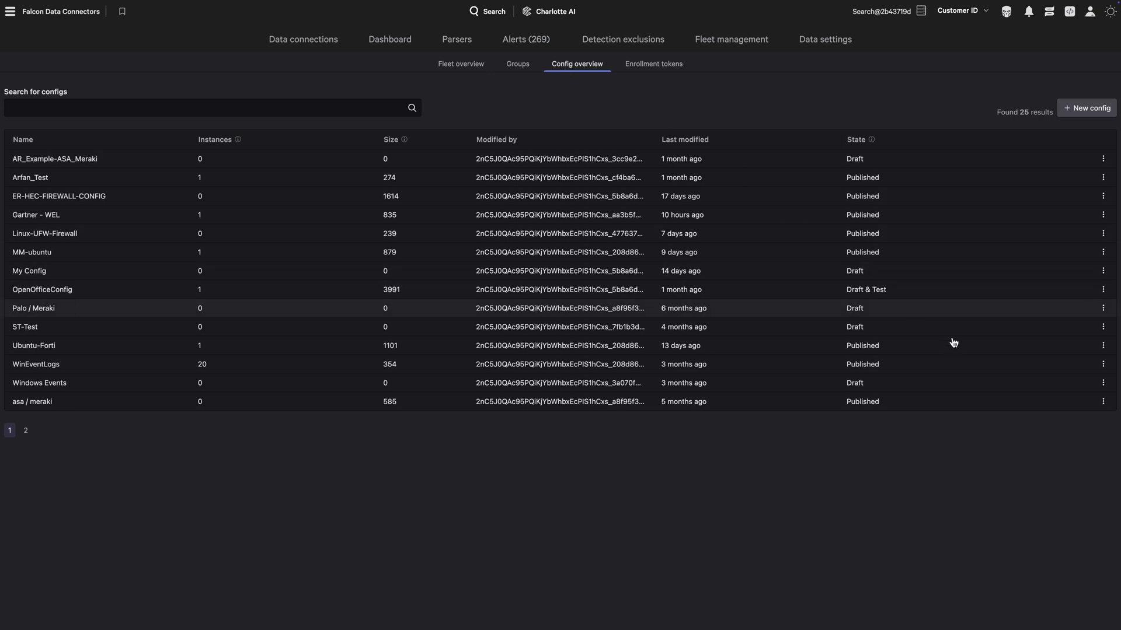
left_click(1102, 345)
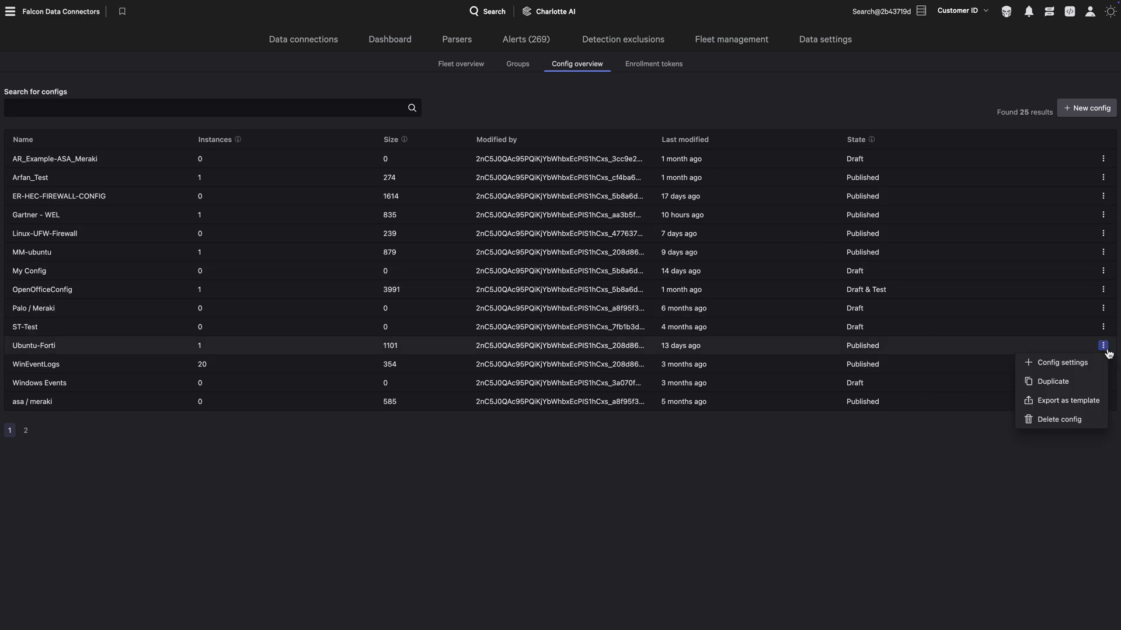
left_click(1062, 362)
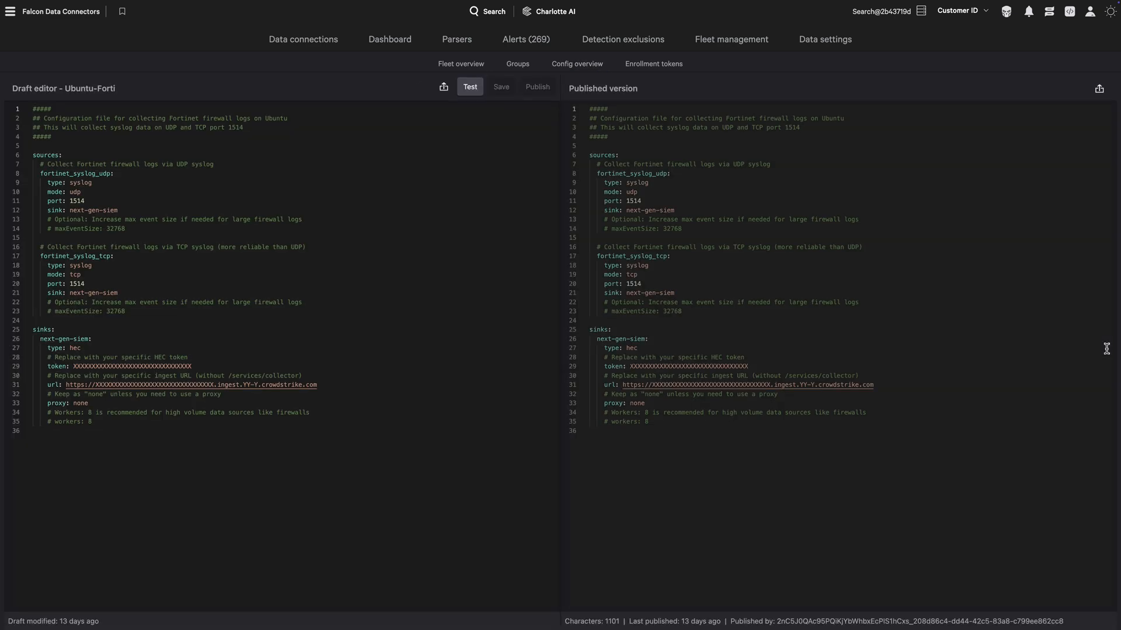